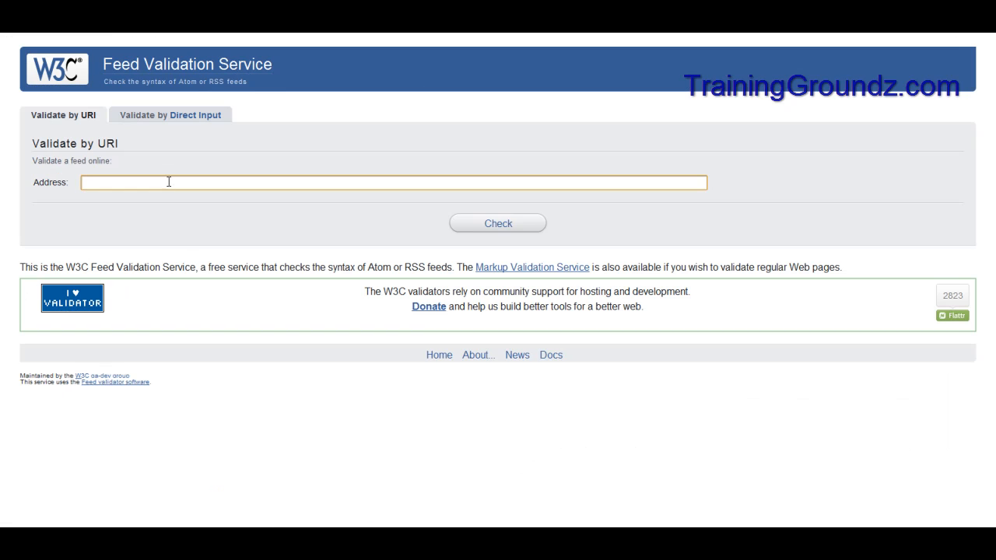
pyautogui.write('http://traininggroundz.com/testingdir/')
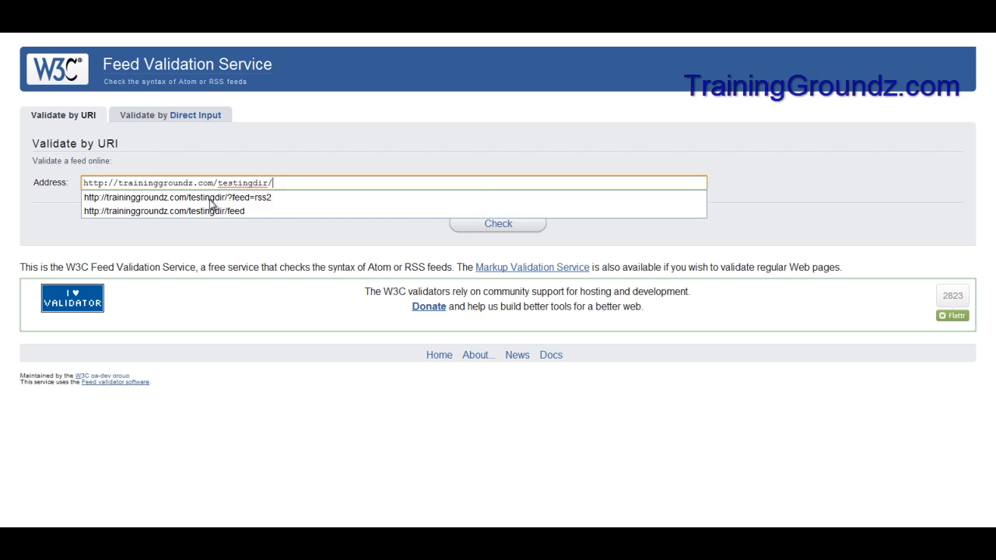
pyautogui.click(164, 211)
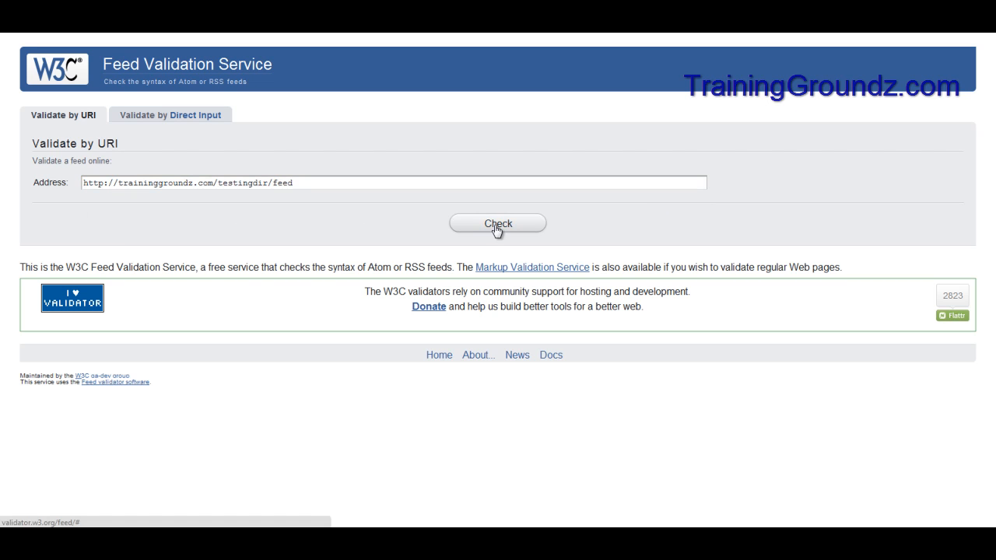
pyautogui.click(497, 223)
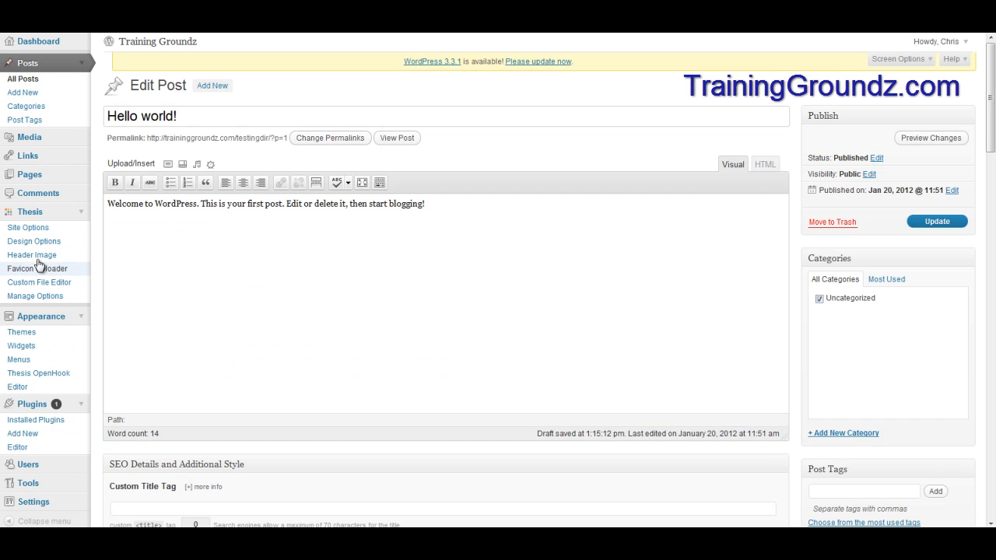
pyautogui.scroll(-3)
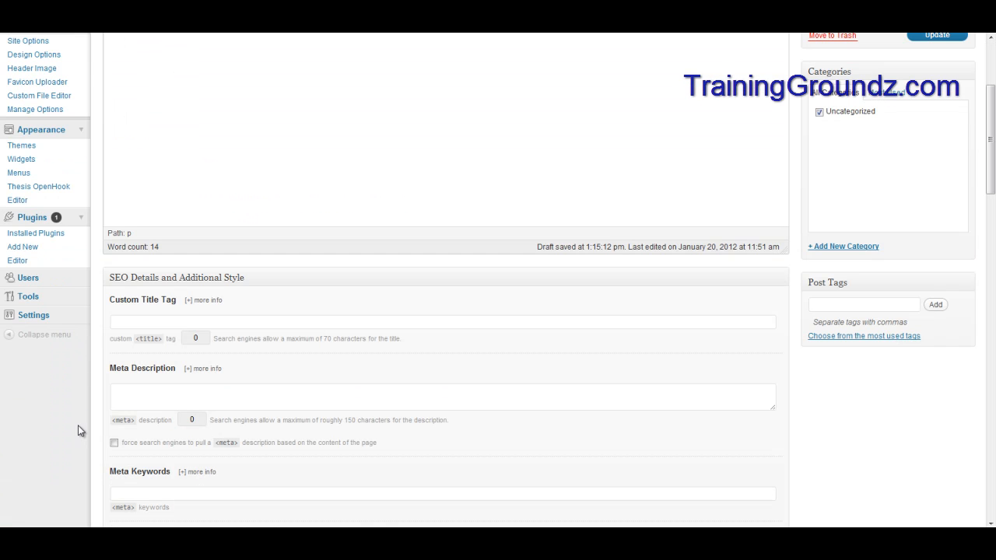
pyautogui.click(33, 314)
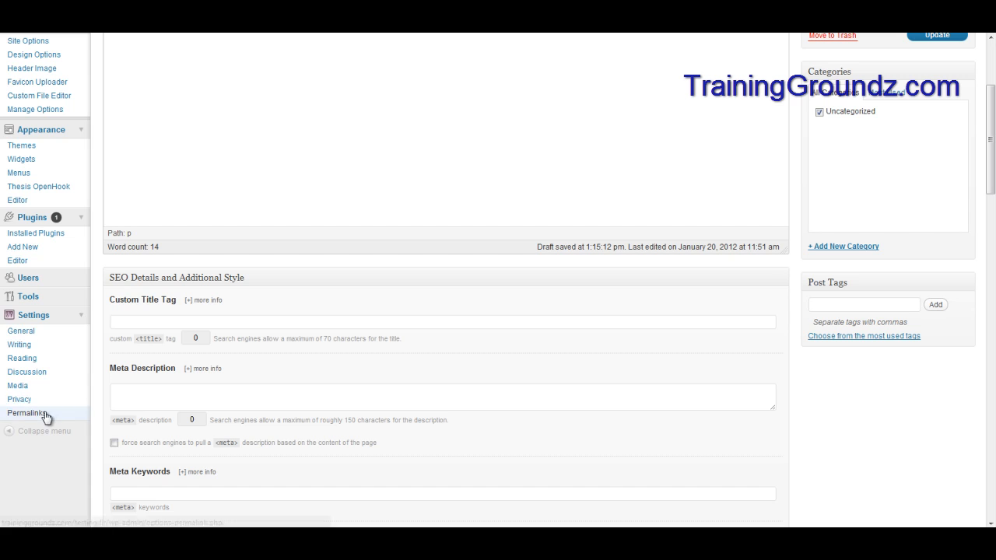
# Open the Permalinks settings page, which shows the custom /%postname%/ structure
pyautogui.click(29, 412)
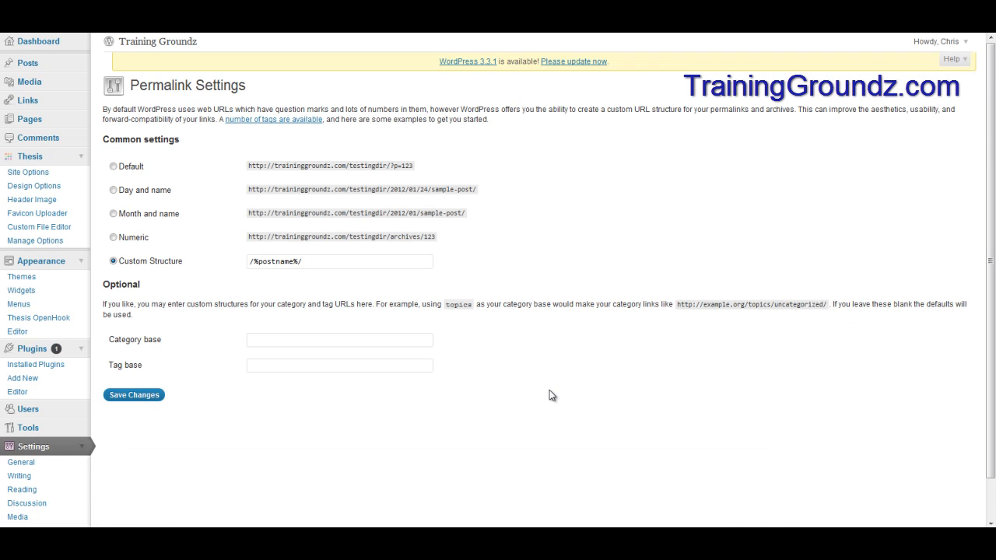
pyautogui.moveTo(481, 254)
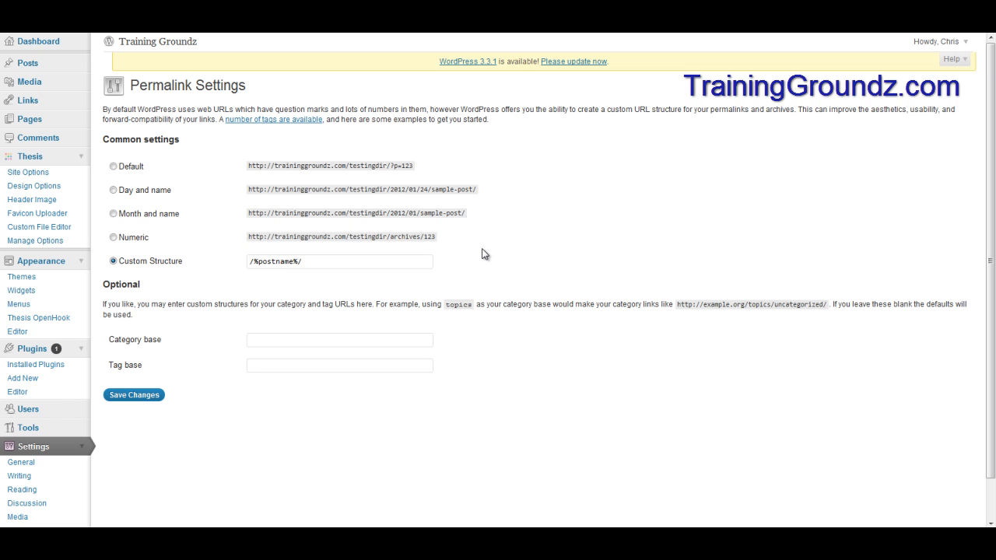
pyautogui.moveTo(113, 194)
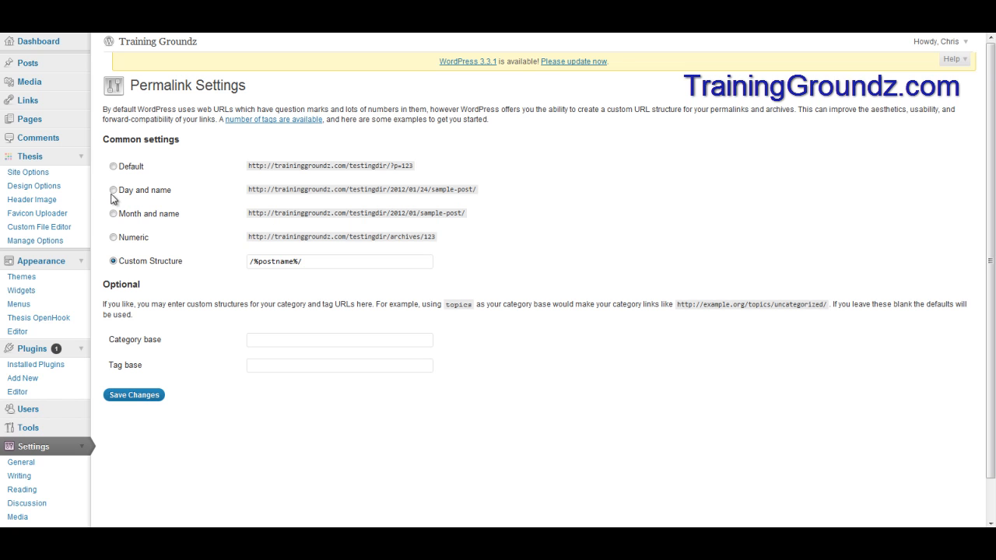
pyautogui.moveTo(512, 272)
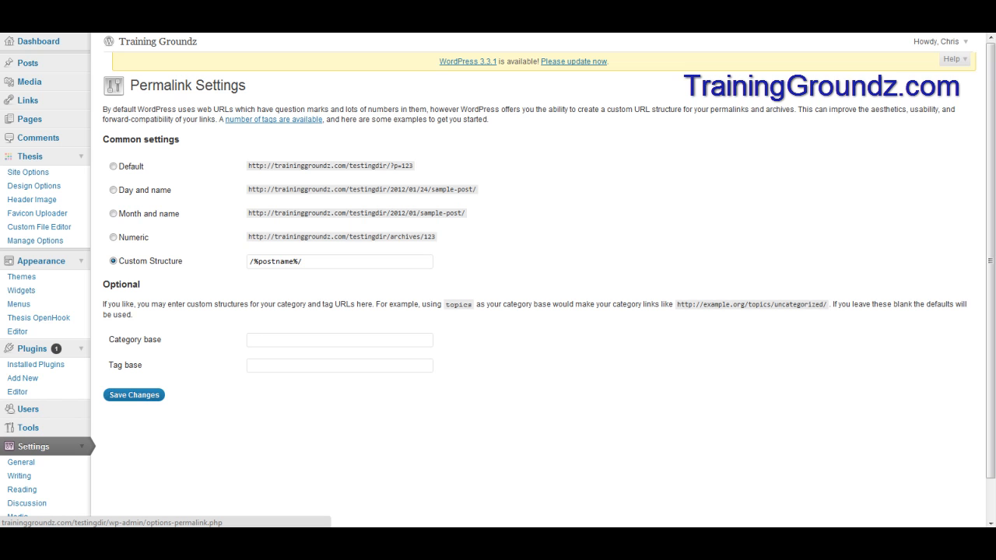
pyautogui.moveTo(892, 415)
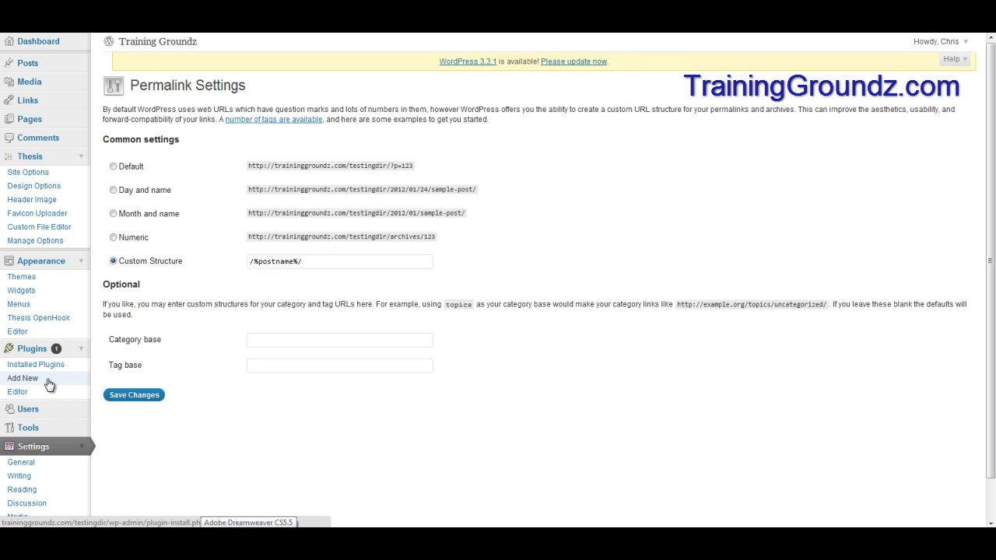
# Search Add New Plugins for 'rss pages', listing RSS Pages at the top
pyautogui.click(22, 378)
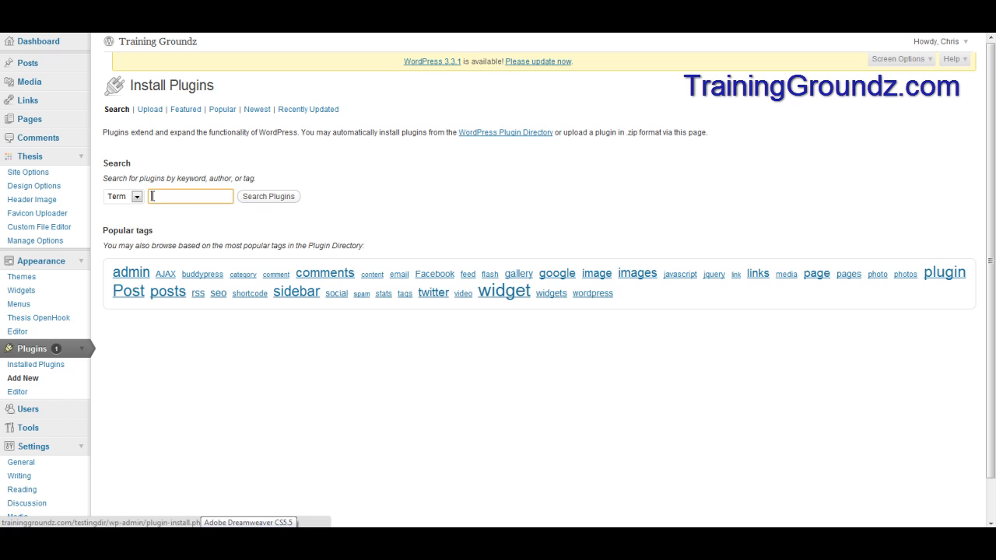
pyautogui.write('rss pages')
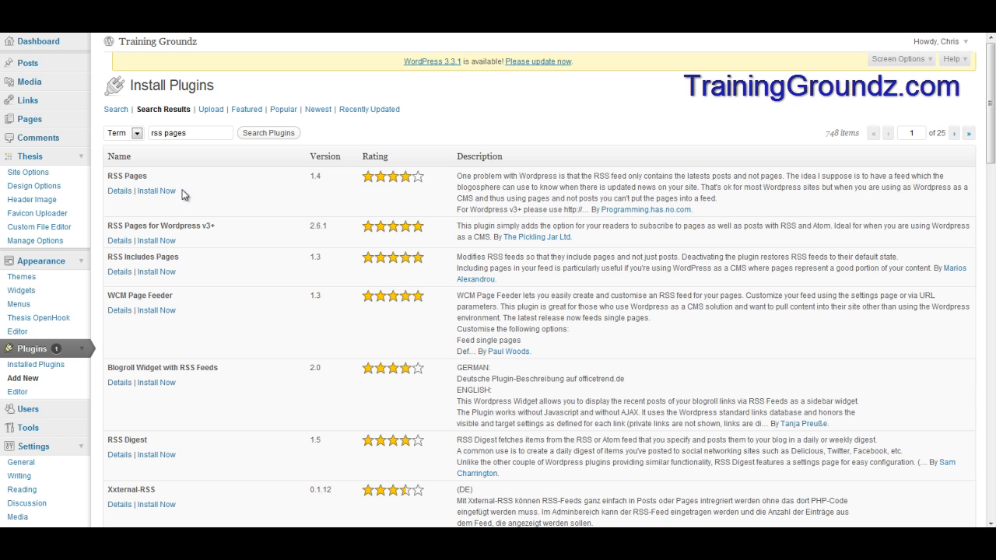
pyautogui.moveTo(205, 197)
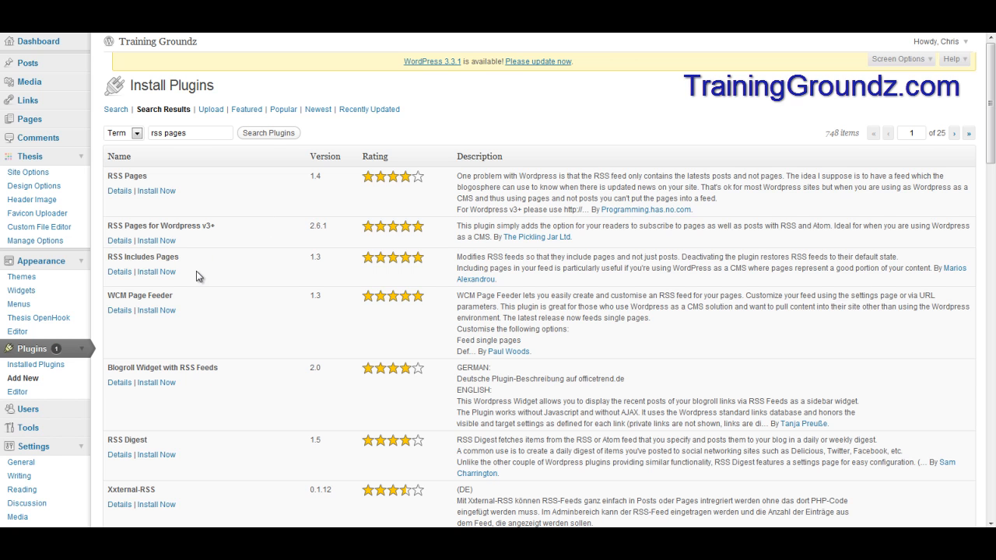
pyautogui.moveTo(226, 271)
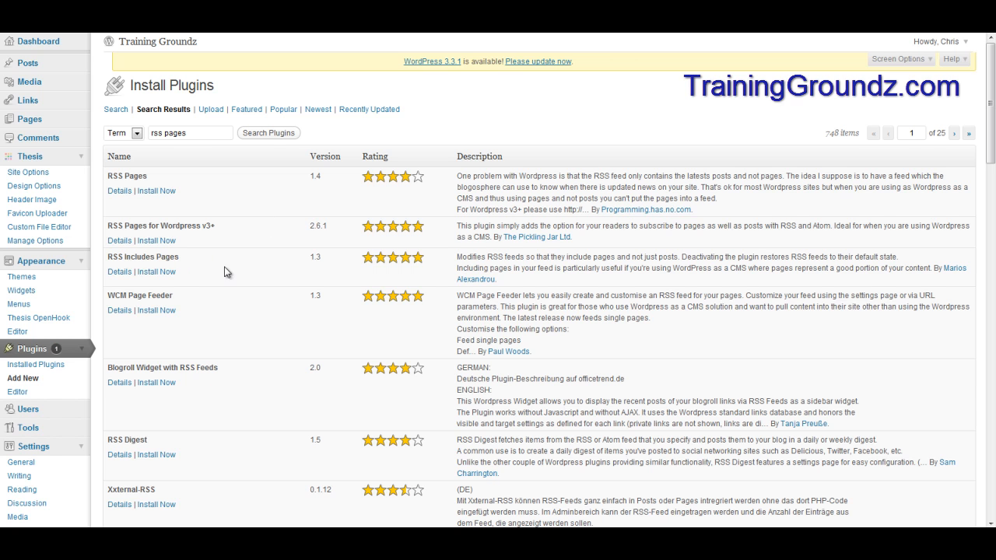
pyautogui.moveTo(437, 269)
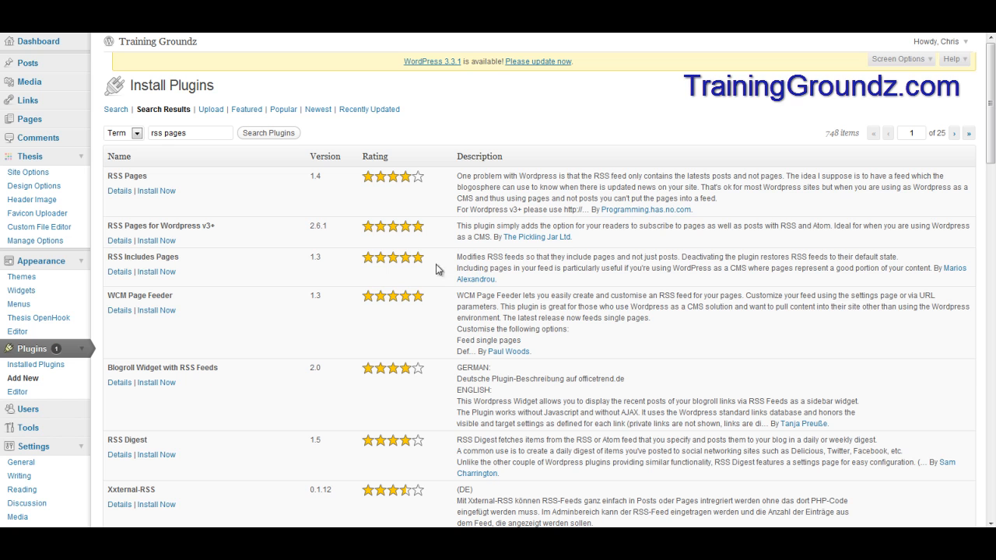